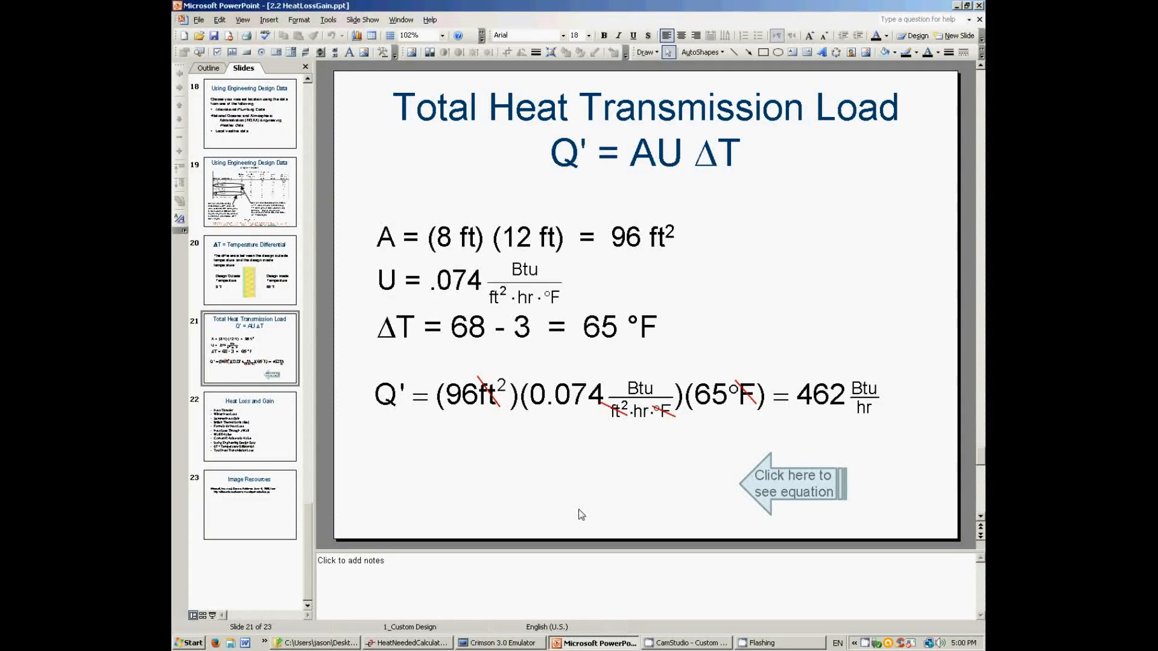
pyautogui.moveTo(569, 450)
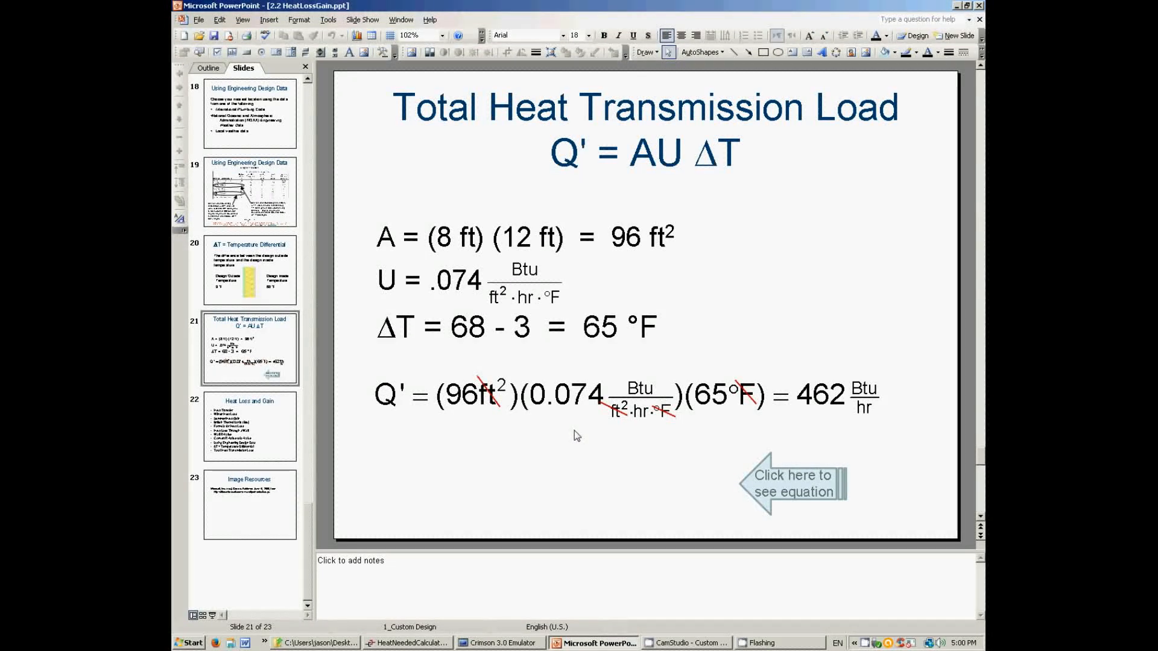
pyautogui.moveTo(534, 450)
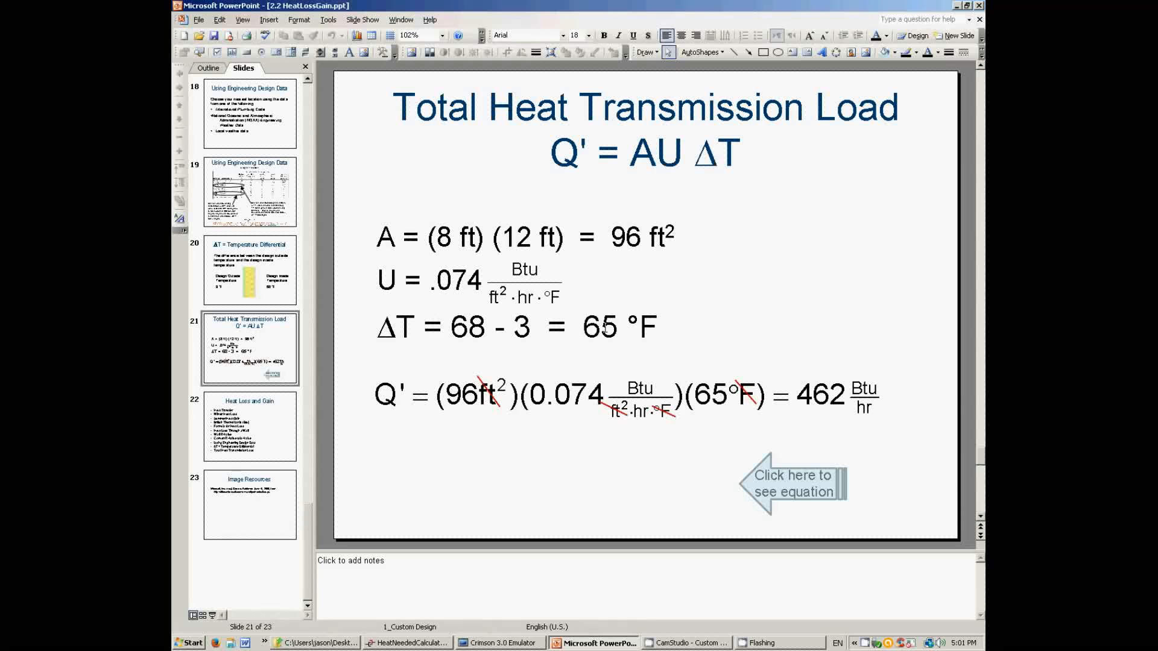
pyautogui.moveTo(494, 384)
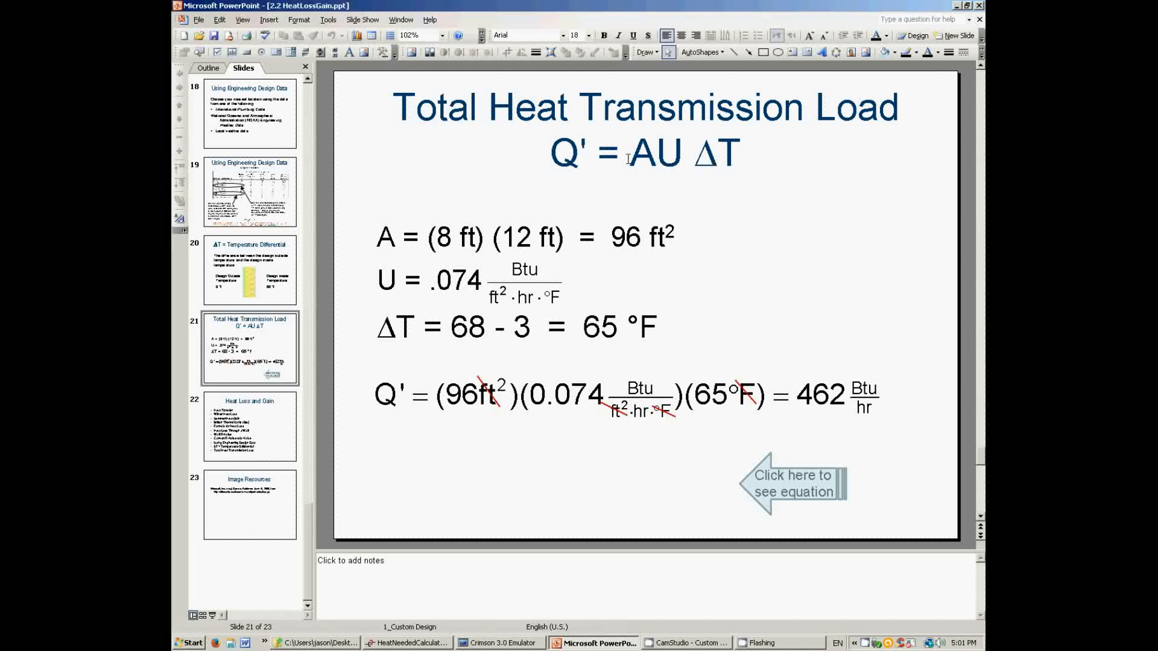
pyautogui.moveTo(653, 210)
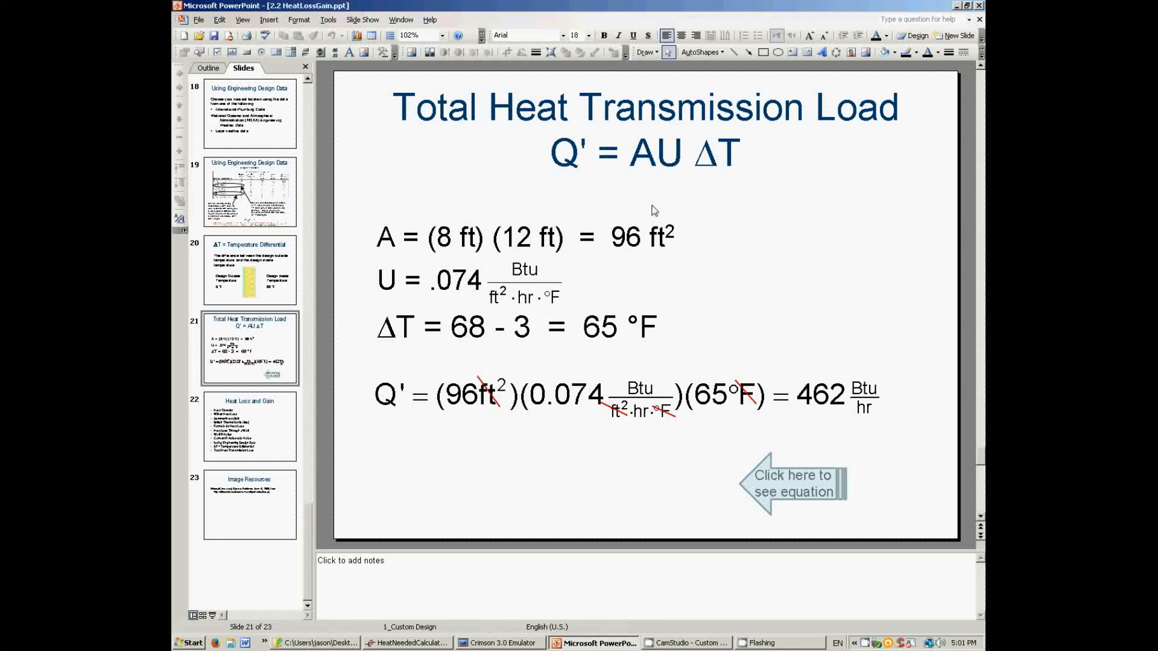
pyautogui.moveTo(499, 643)
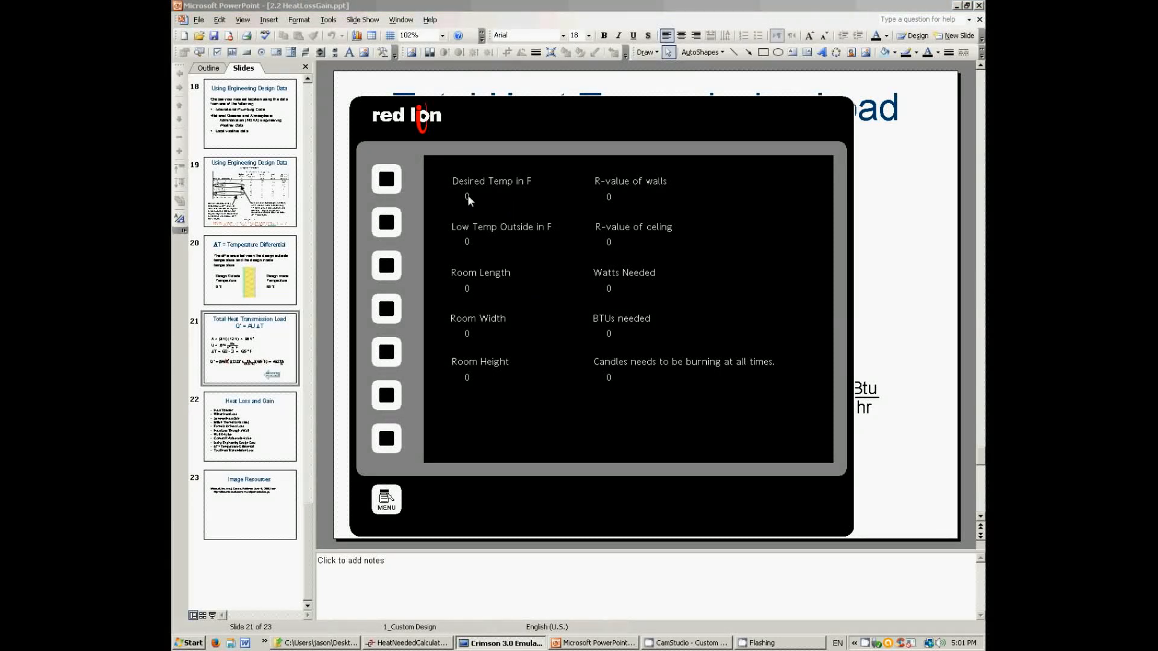
# Step: Enter the desired temperature 70 and the low outside temperature 2
pyautogui.click(466, 198)
pyautogui.write('70')
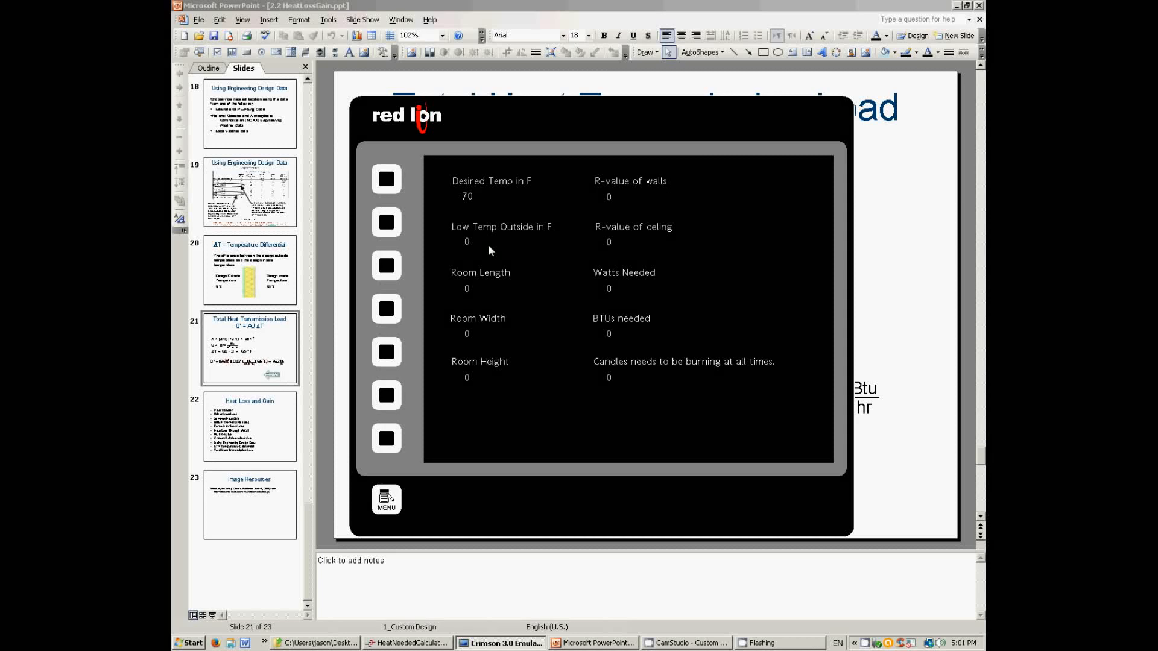
pyautogui.click(467, 242)
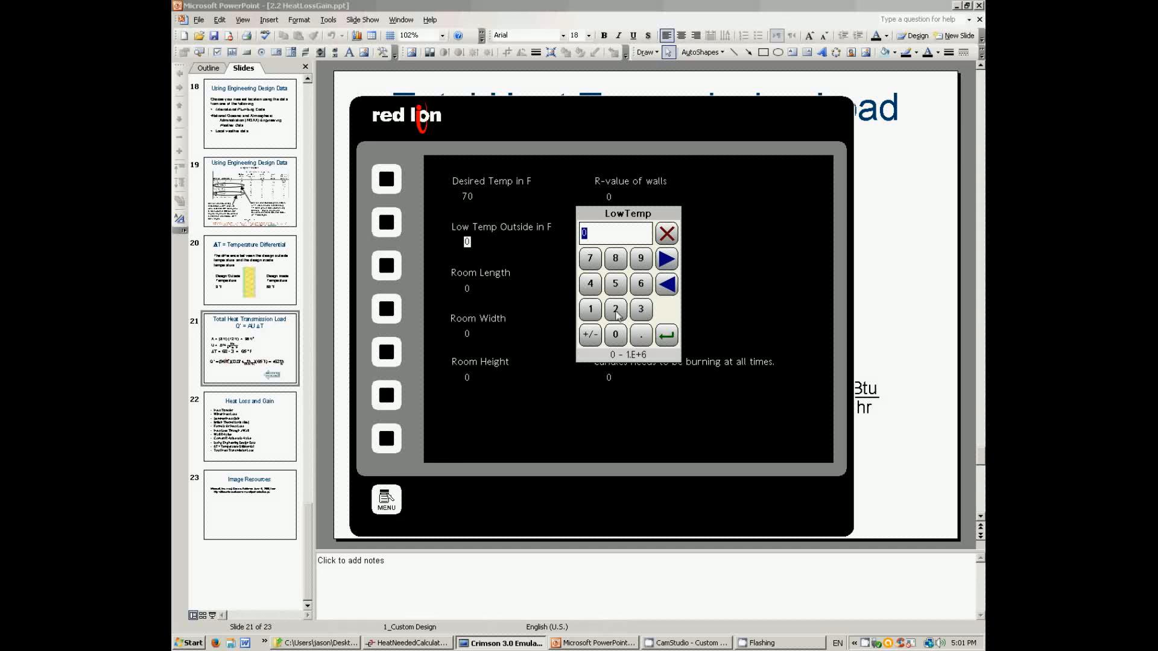
pyautogui.click(614, 308)
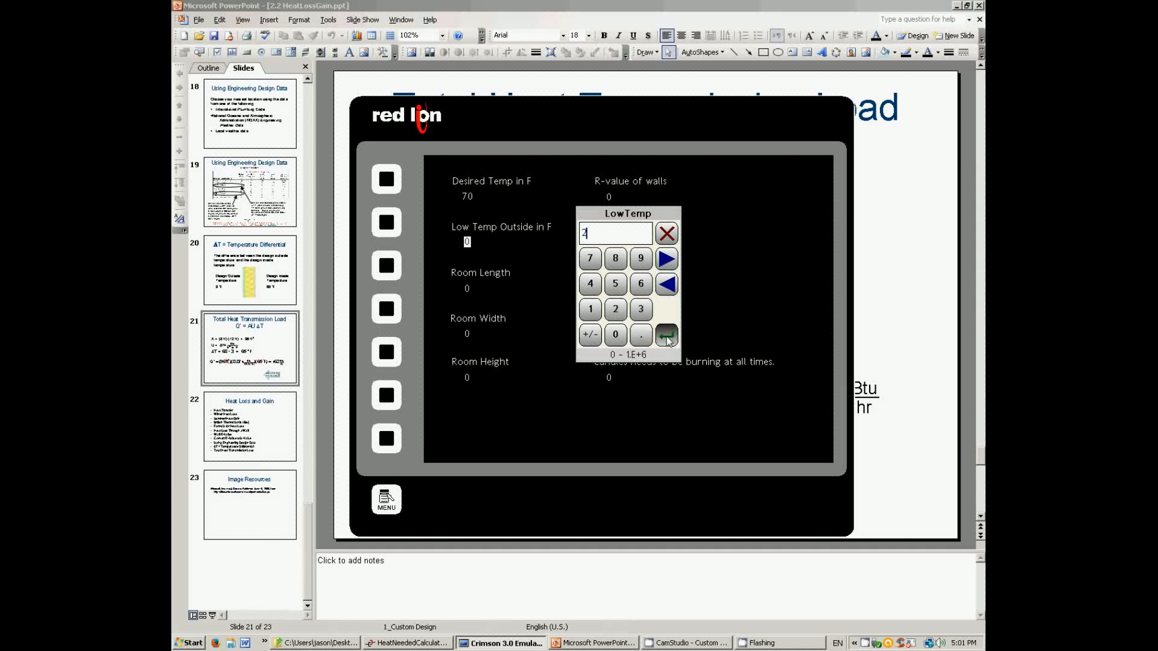
pyautogui.click(665, 335)
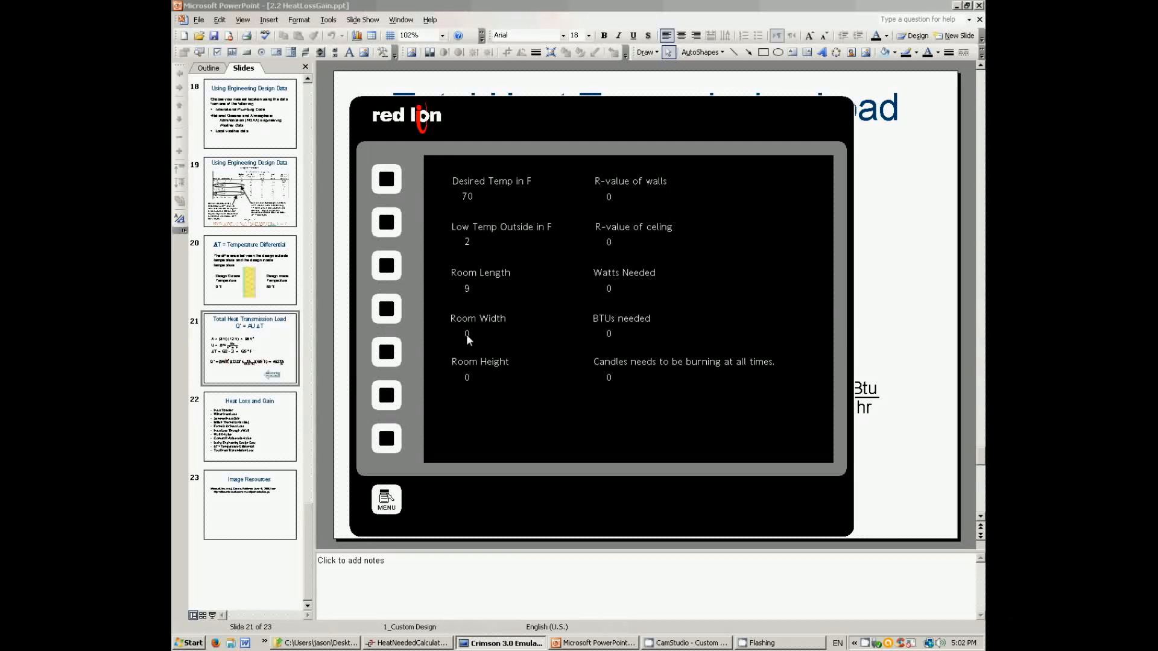
# Step: Enter the room width 6 and the room height 8
pyautogui.click(467, 334)
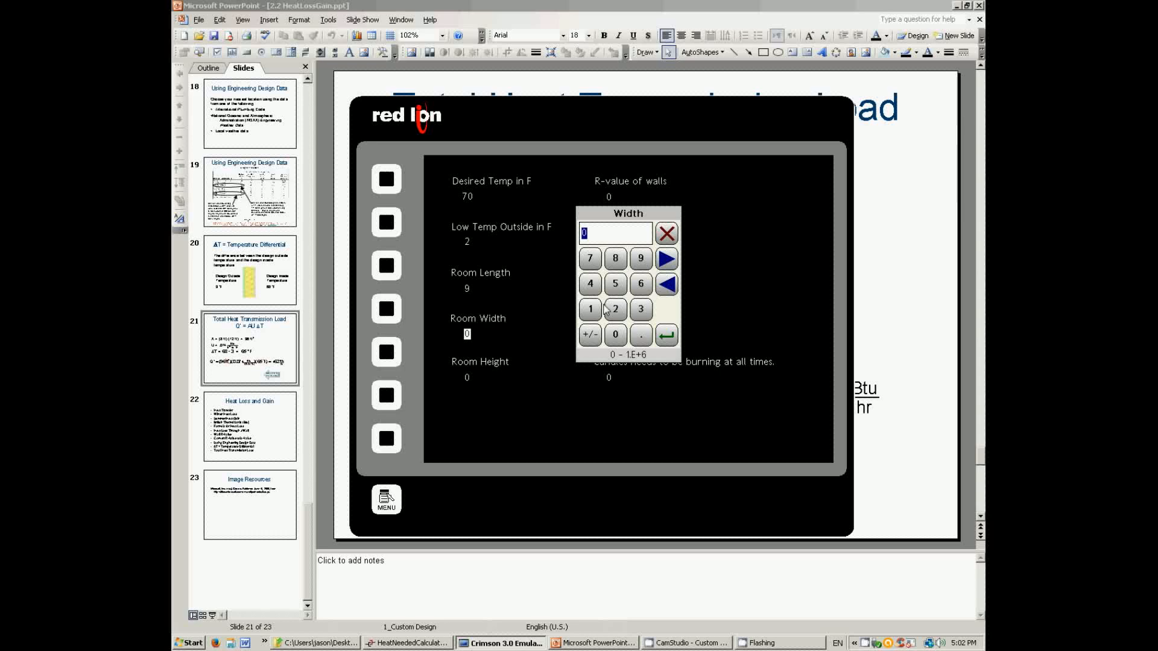
pyautogui.moveTo(633, 290)
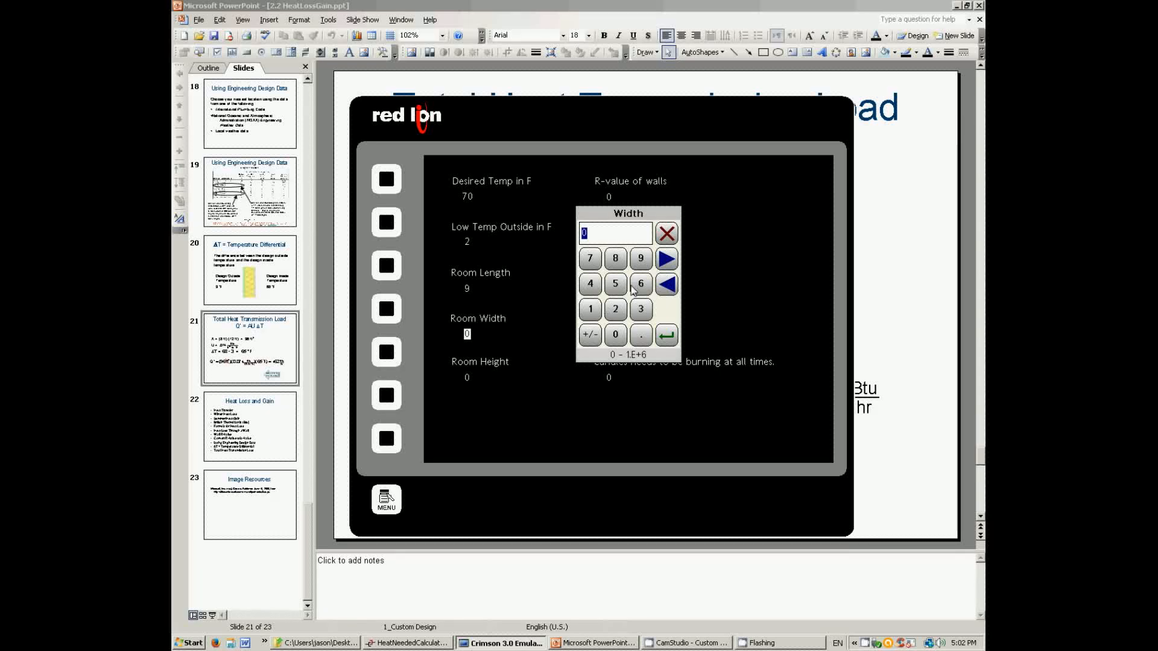
pyautogui.moveTo(632, 292)
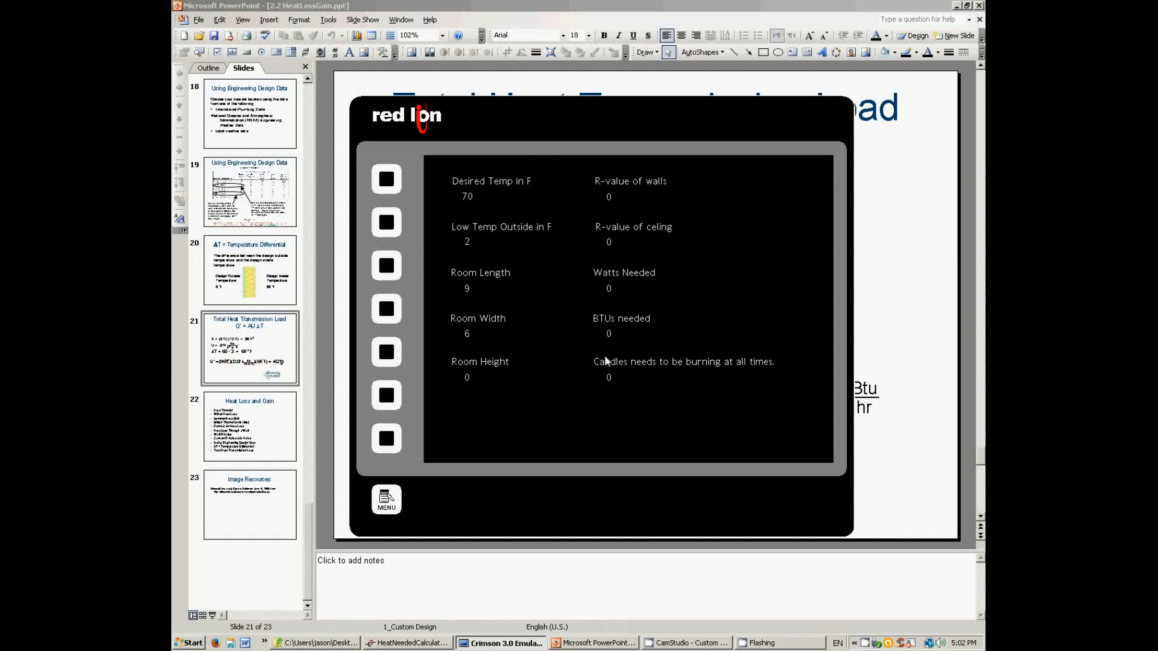
pyautogui.click(467, 378)
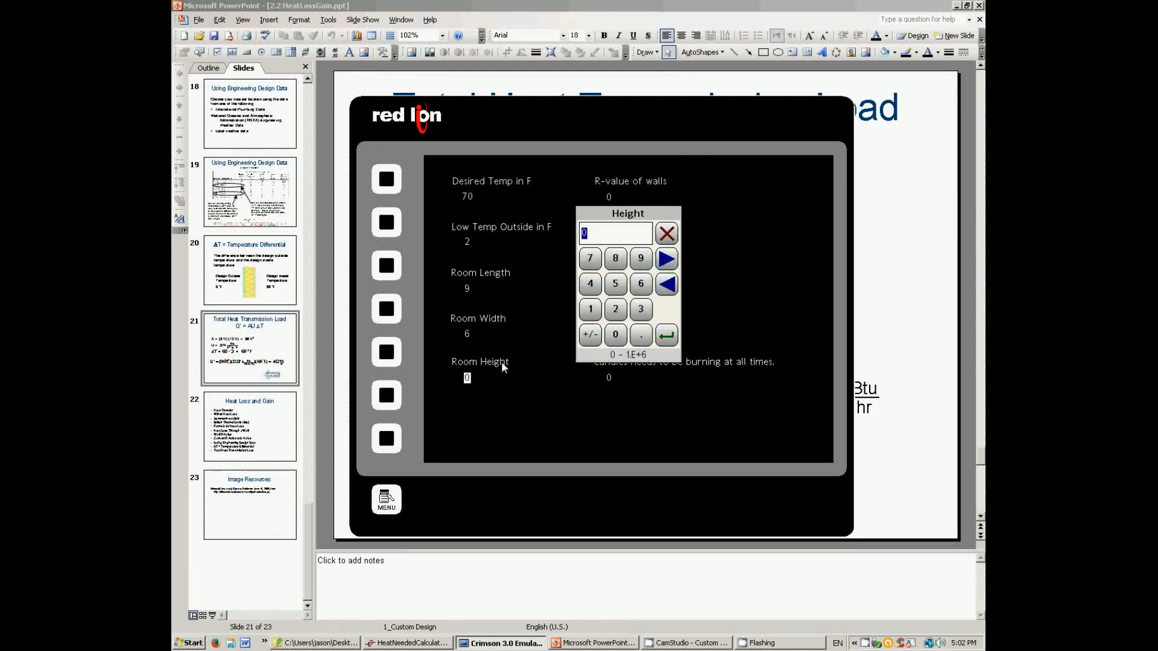
pyautogui.click(616, 258)
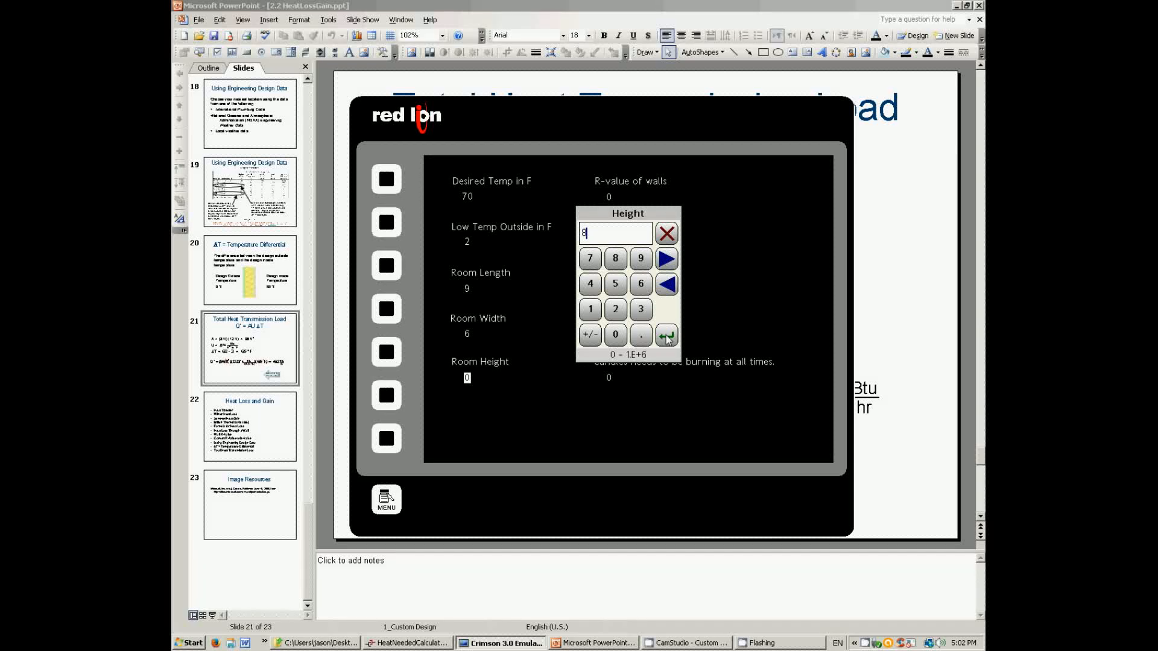
pyautogui.click(665, 335)
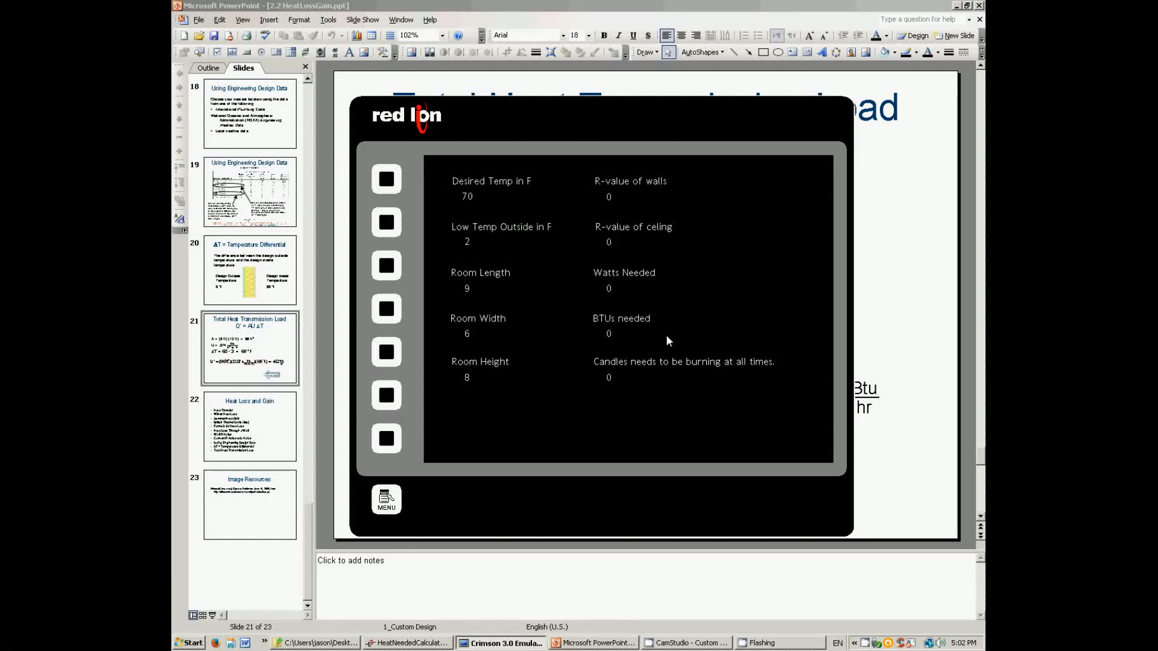
pyautogui.moveTo(591, 247)
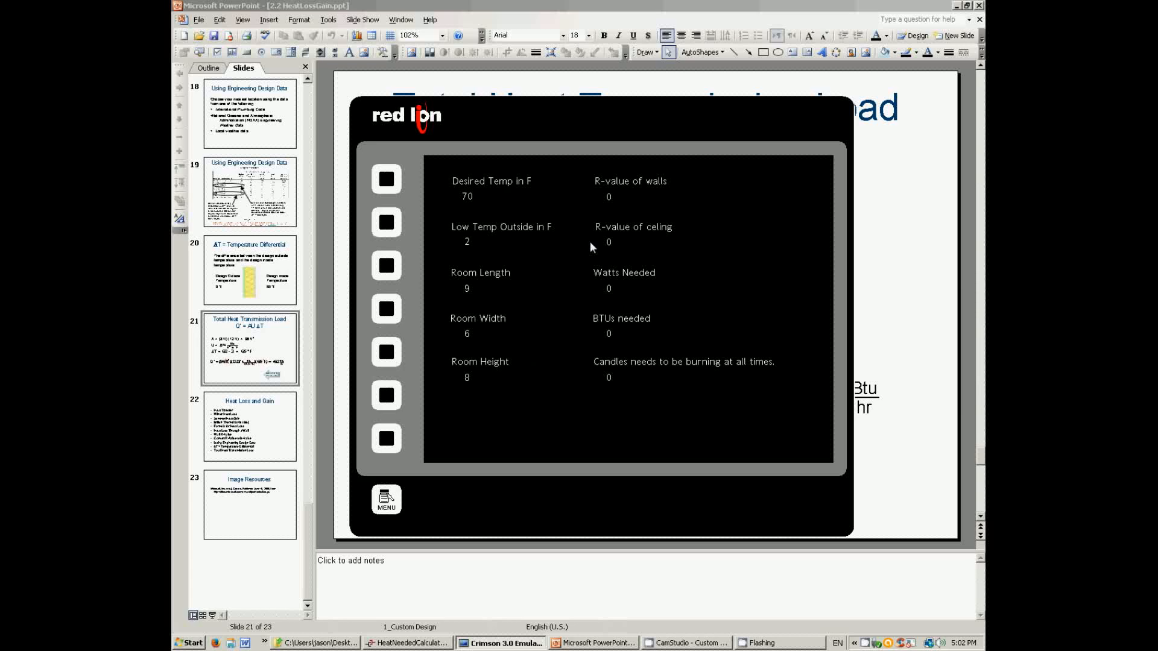
pyautogui.click(609, 196)
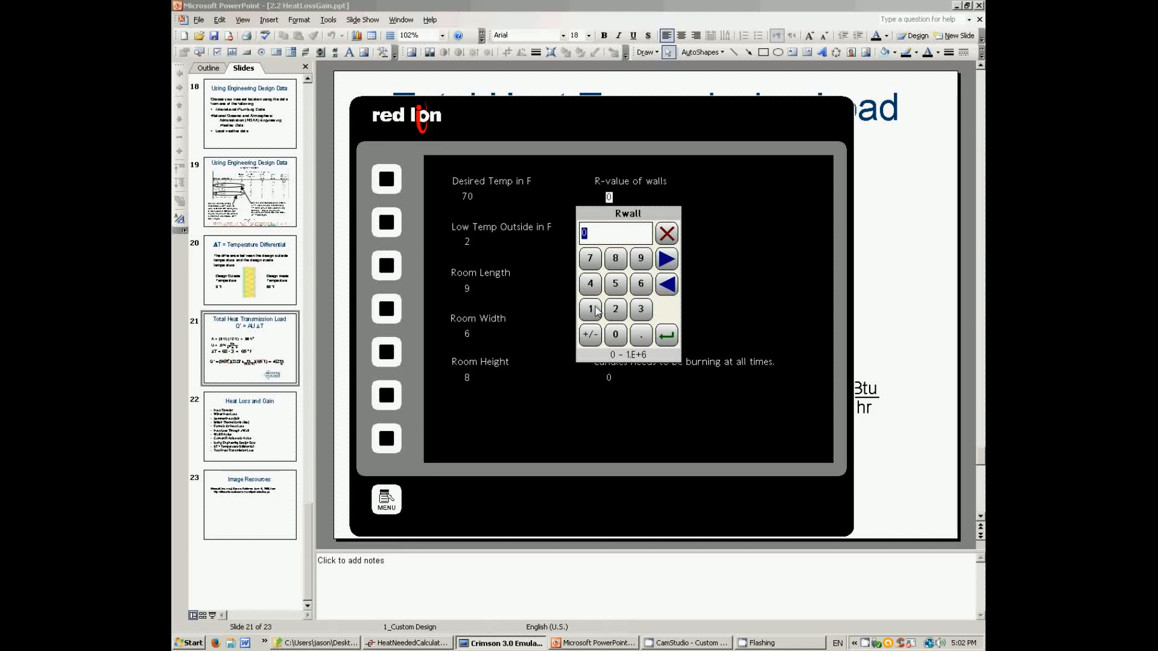
pyautogui.click(589, 309)
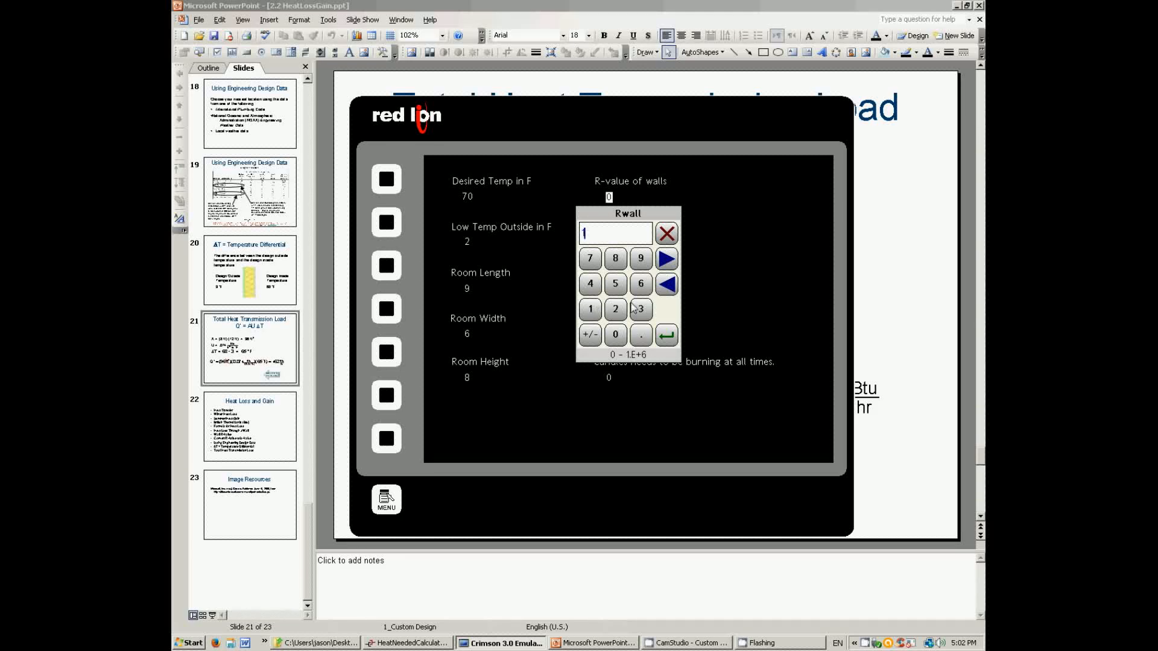
pyautogui.click(665, 335)
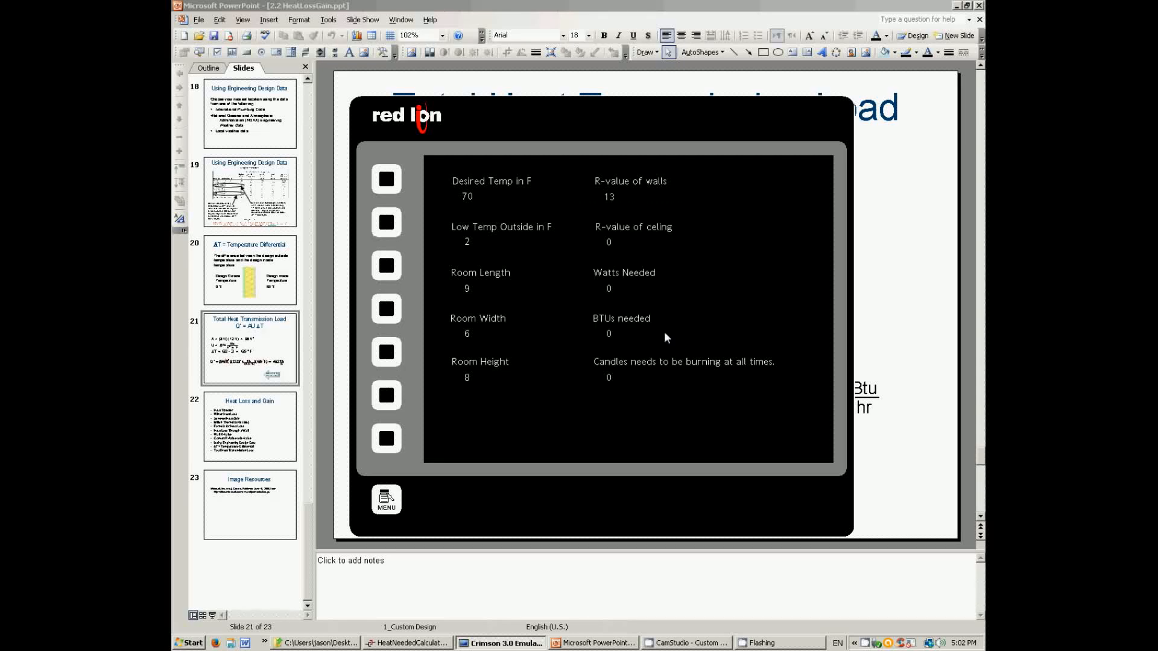
pyautogui.click(608, 241)
pyautogui.write('21')
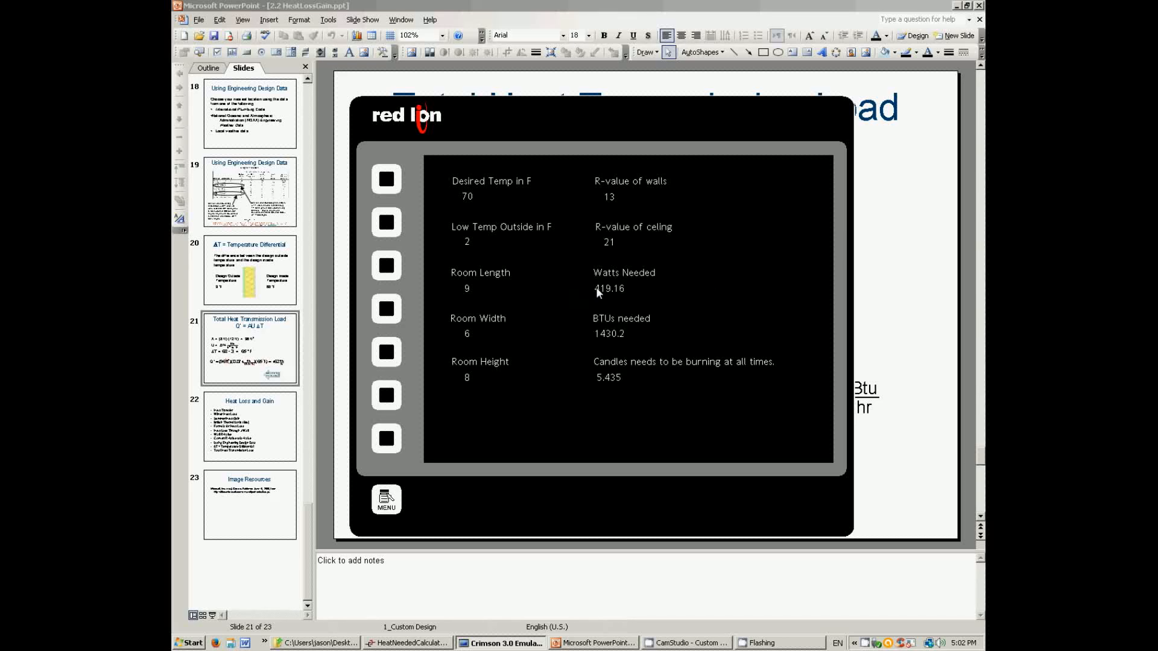
pyautogui.moveTo(601, 301)
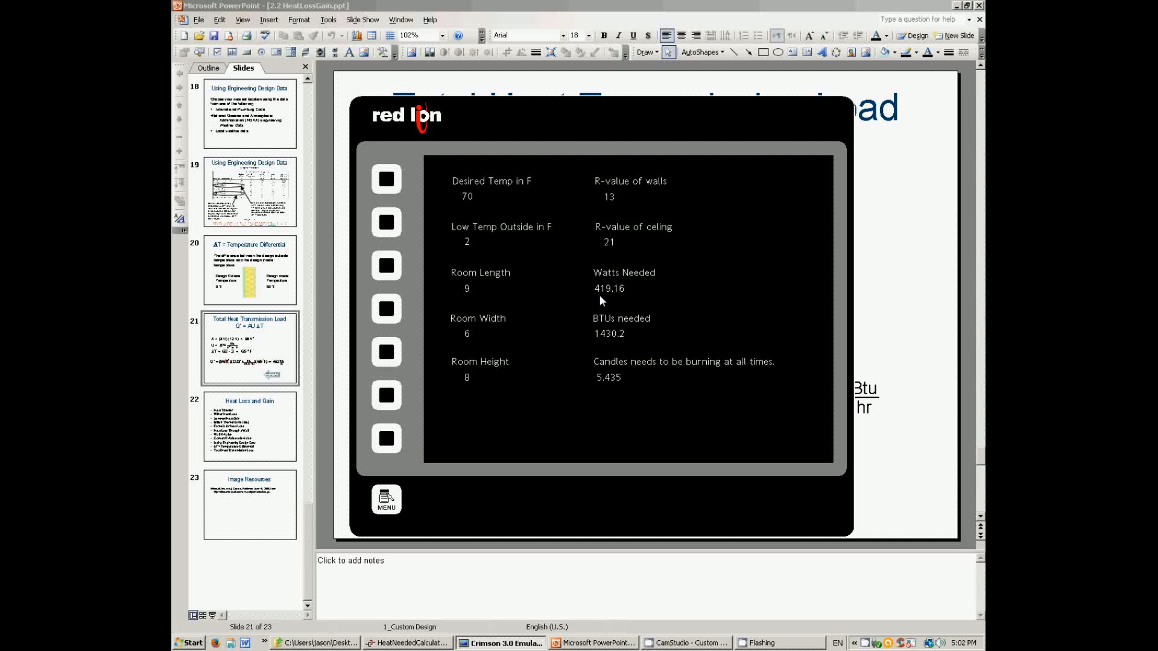
pyautogui.moveTo(529, 315)
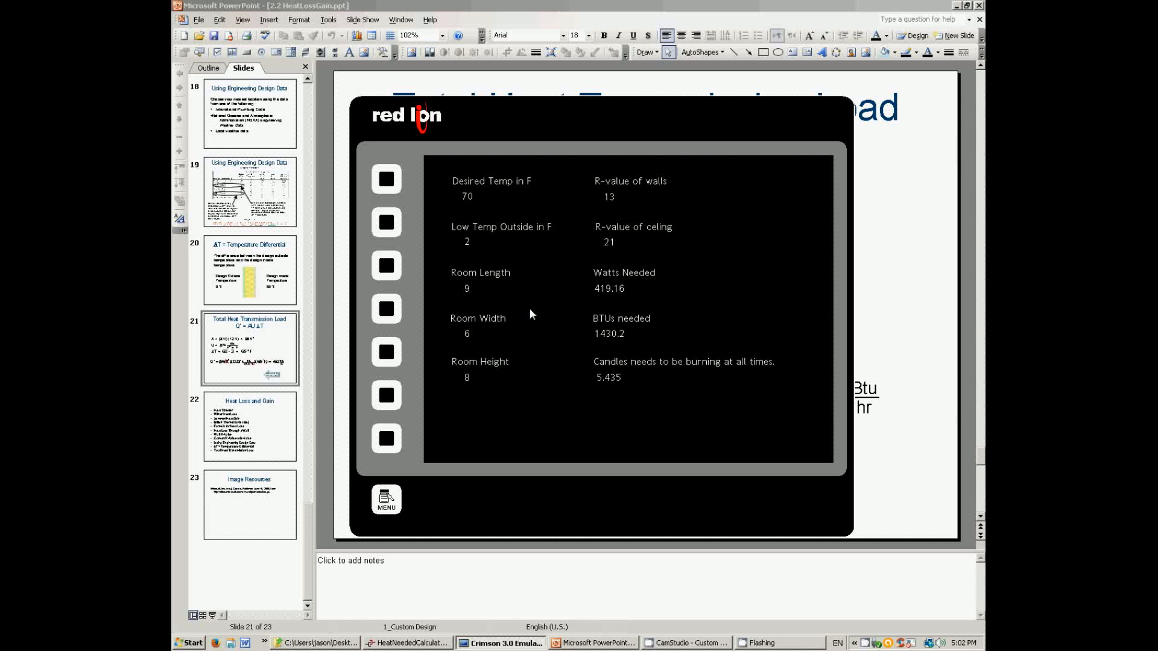
pyautogui.moveTo(577, 364)
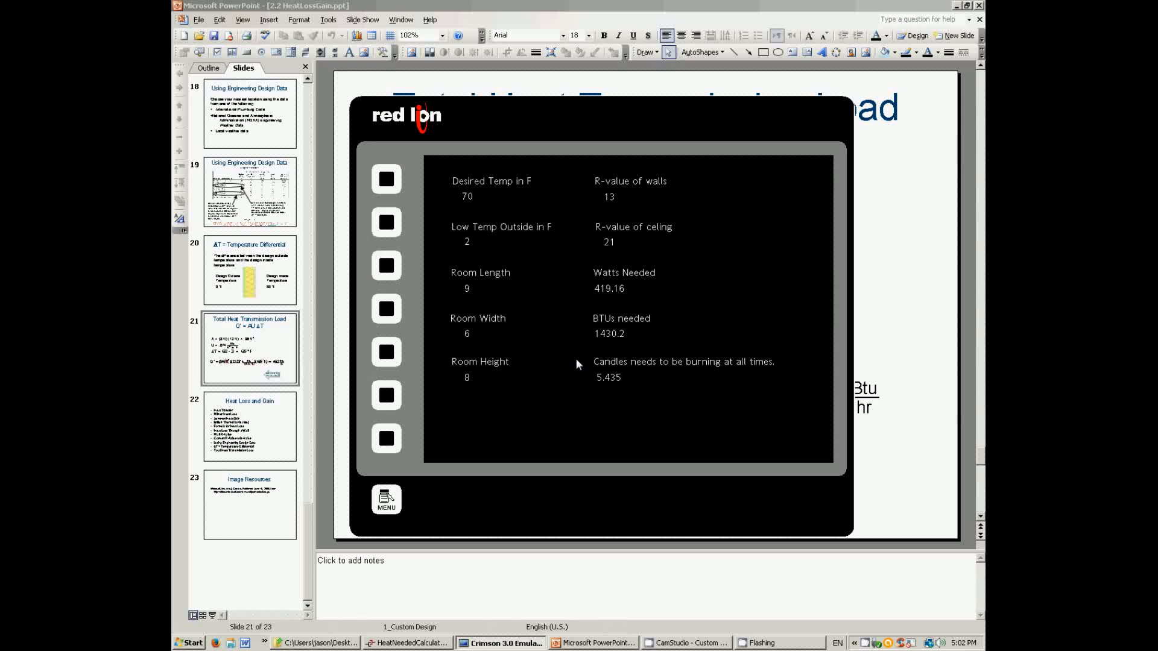
pyautogui.moveTo(517, 296)
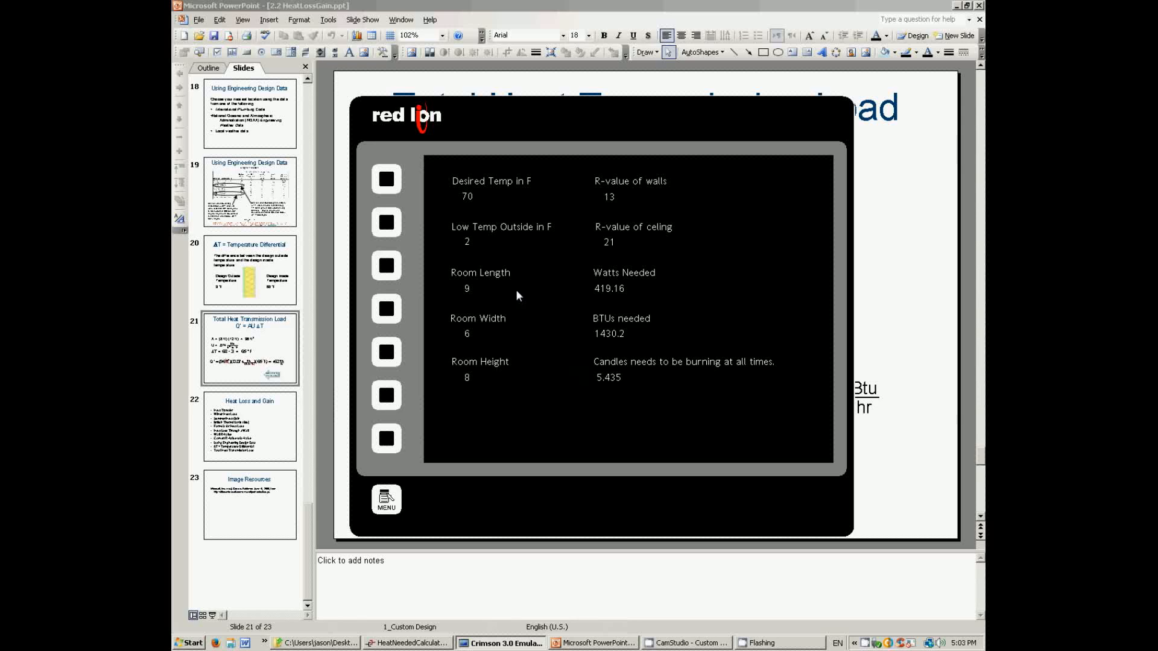
# Step: Confirm room length 40 and enter room width 24, yielding 2480.8 watts and 8464.9 BTUs
pyautogui.click(466, 288)
pyautogui.write('40')
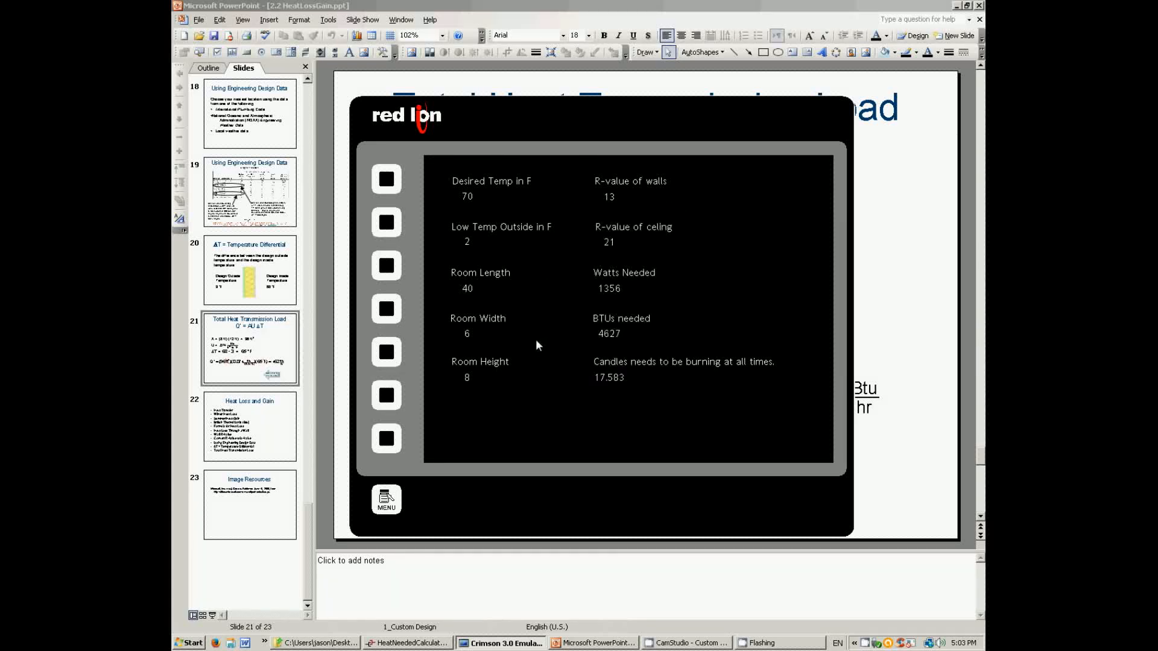
pyautogui.click(467, 333)
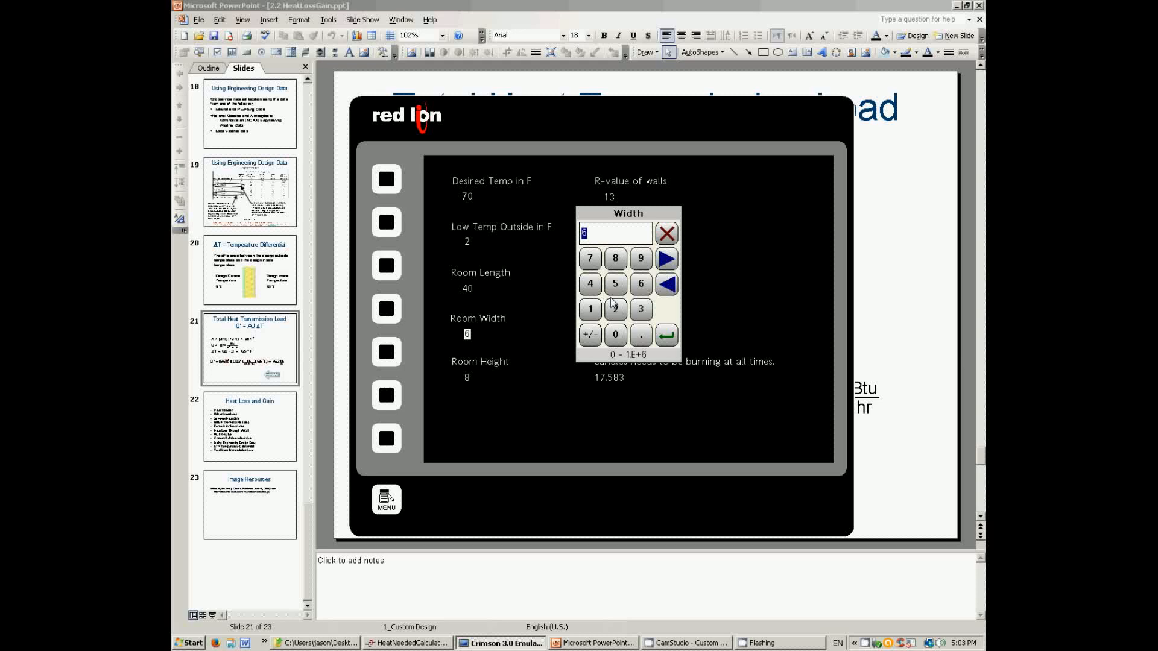
pyautogui.click(664, 335)
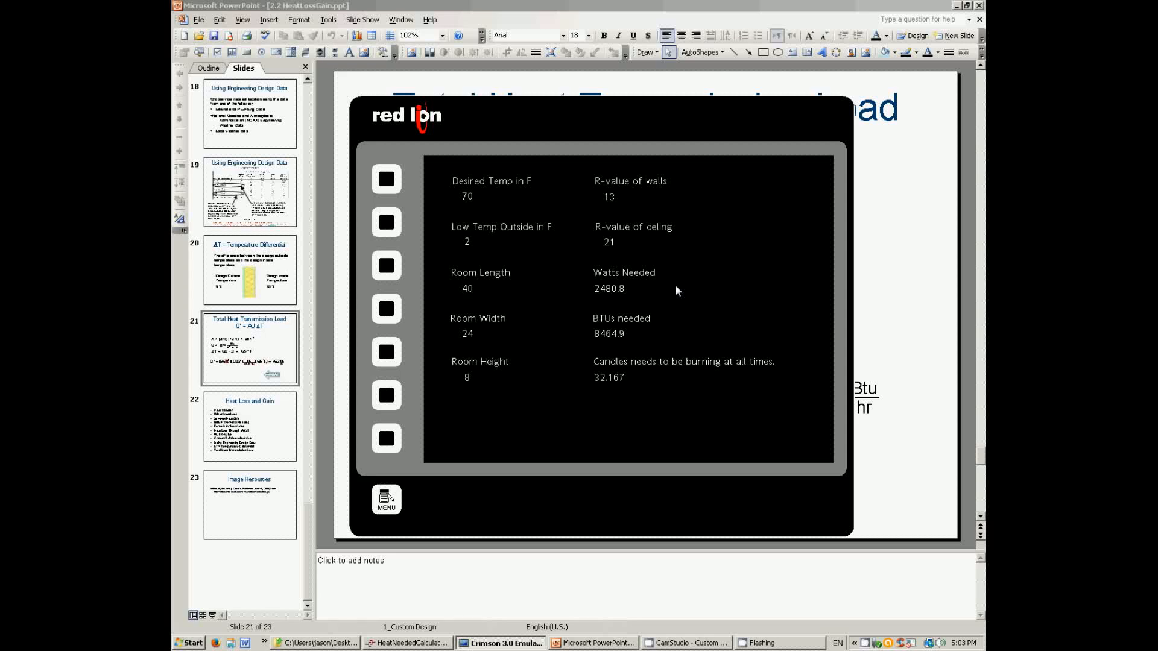
pyautogui.moveTo(631, 352)
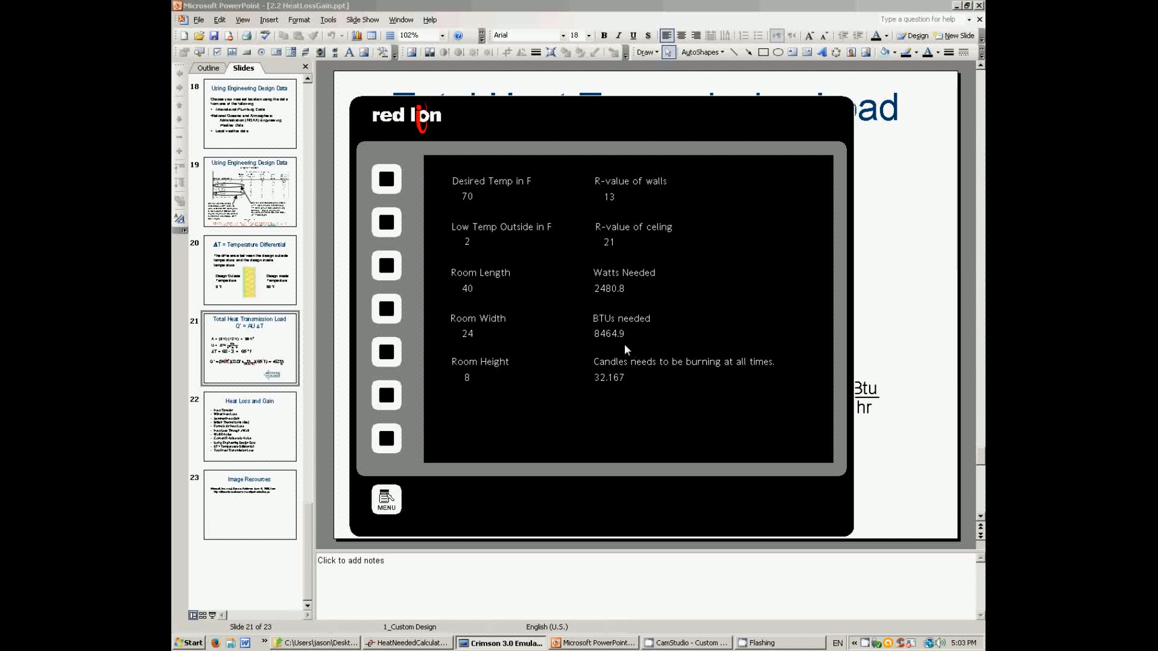
pyautogui.moveTo(653, 338)
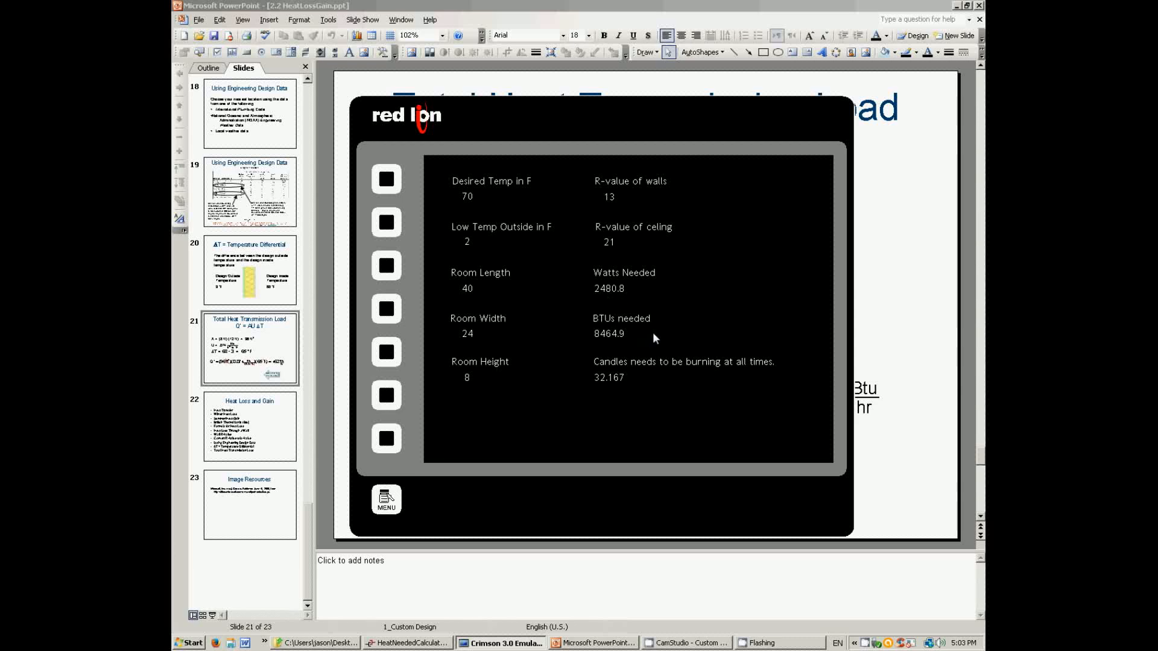
pyautogui.moveTo(526, 339)
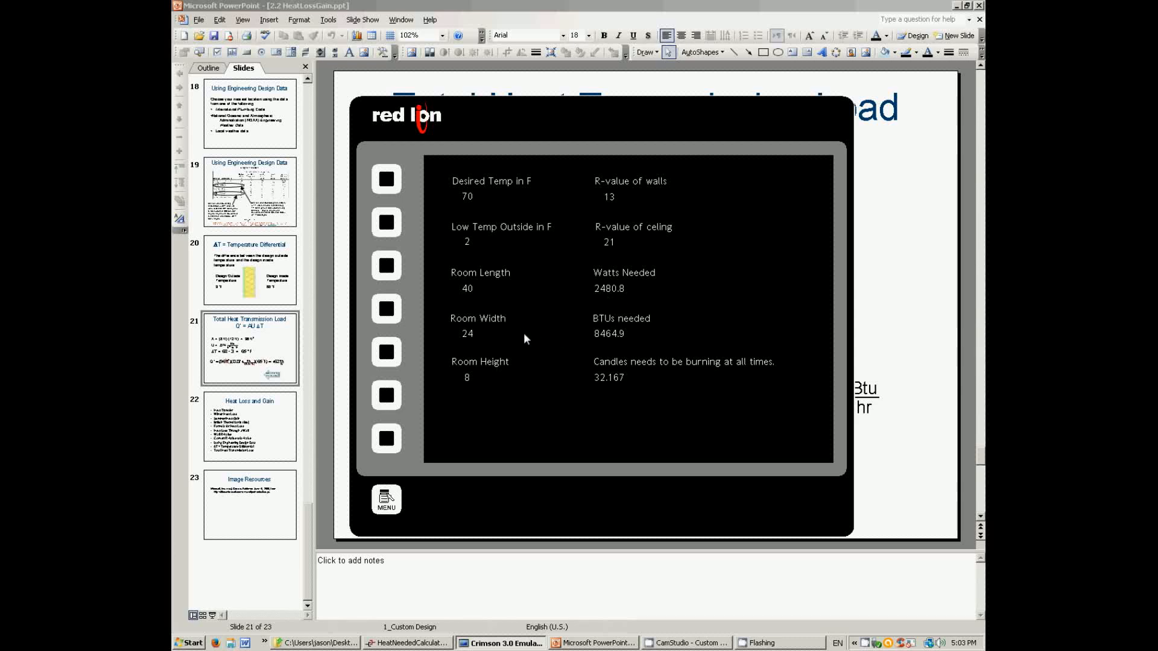
pyautogui.moveTo(527, 337)
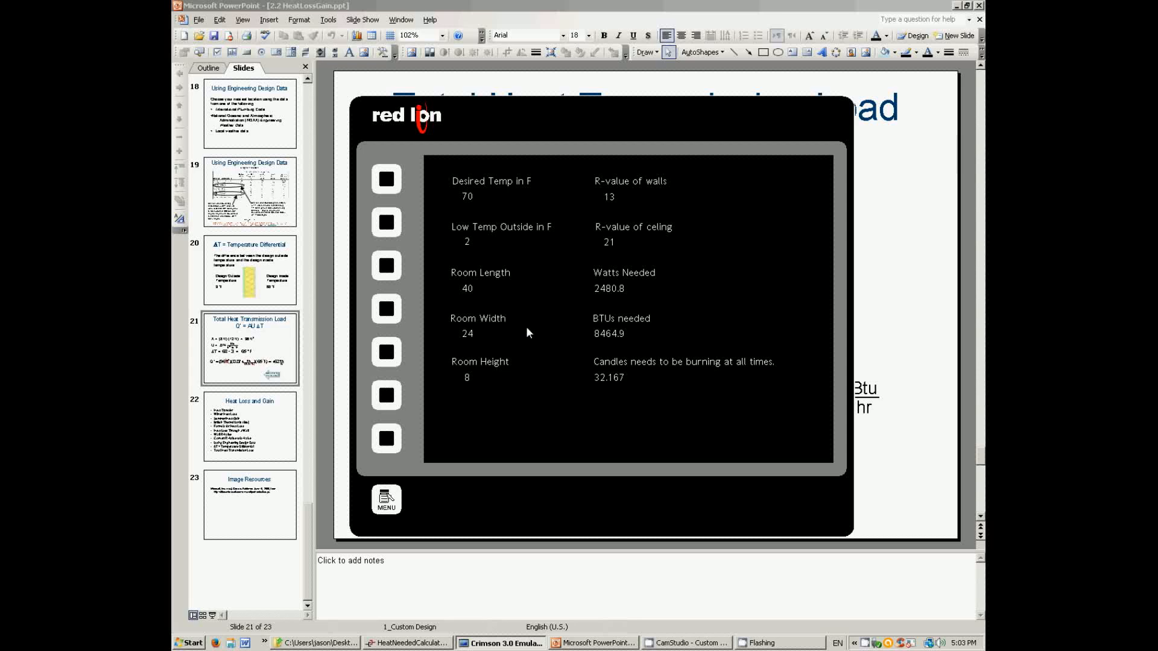
pyautogui.moveTo(559, 330)
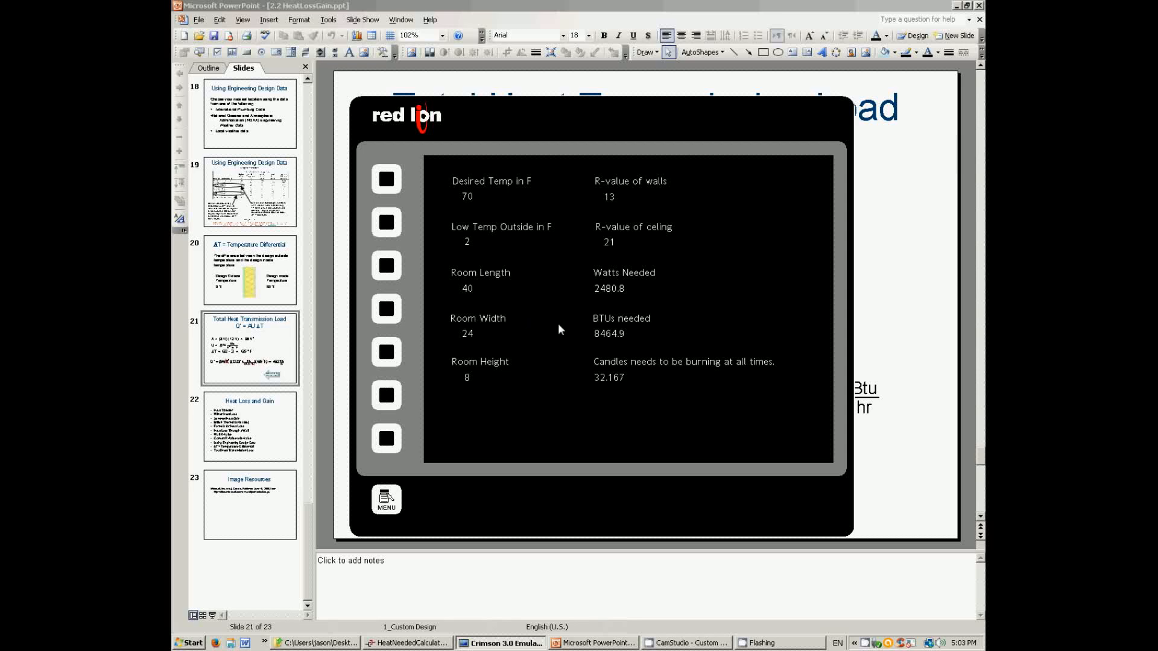
pyautogui.moveTo(549, 334)
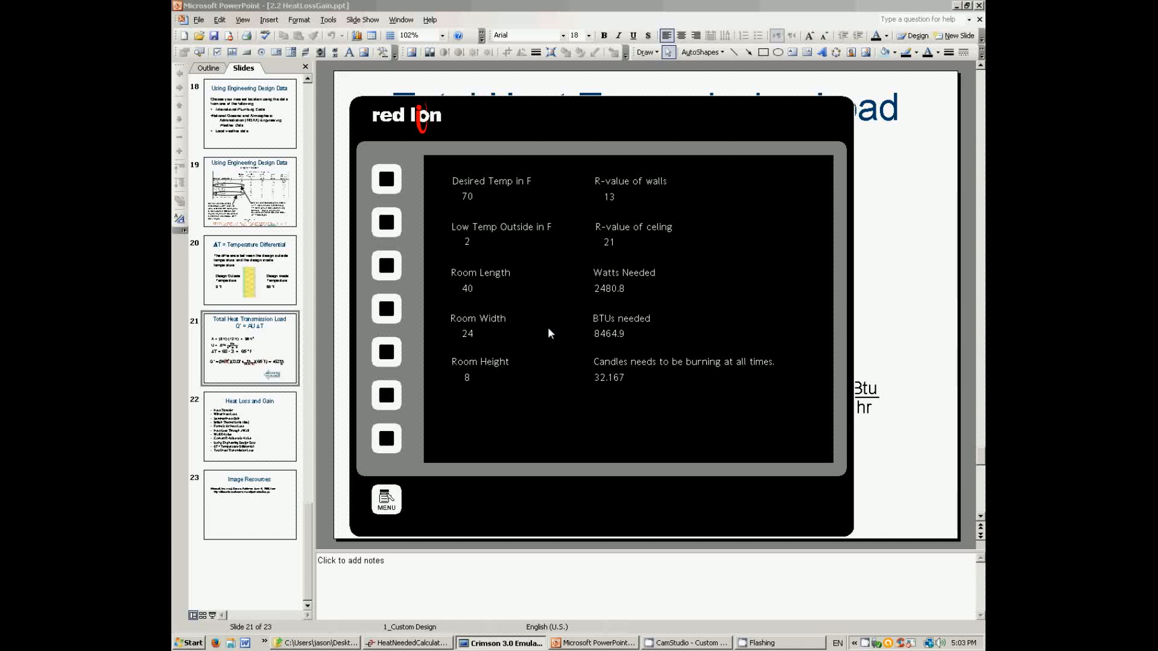
pyautogui.moveTo(555, 333)
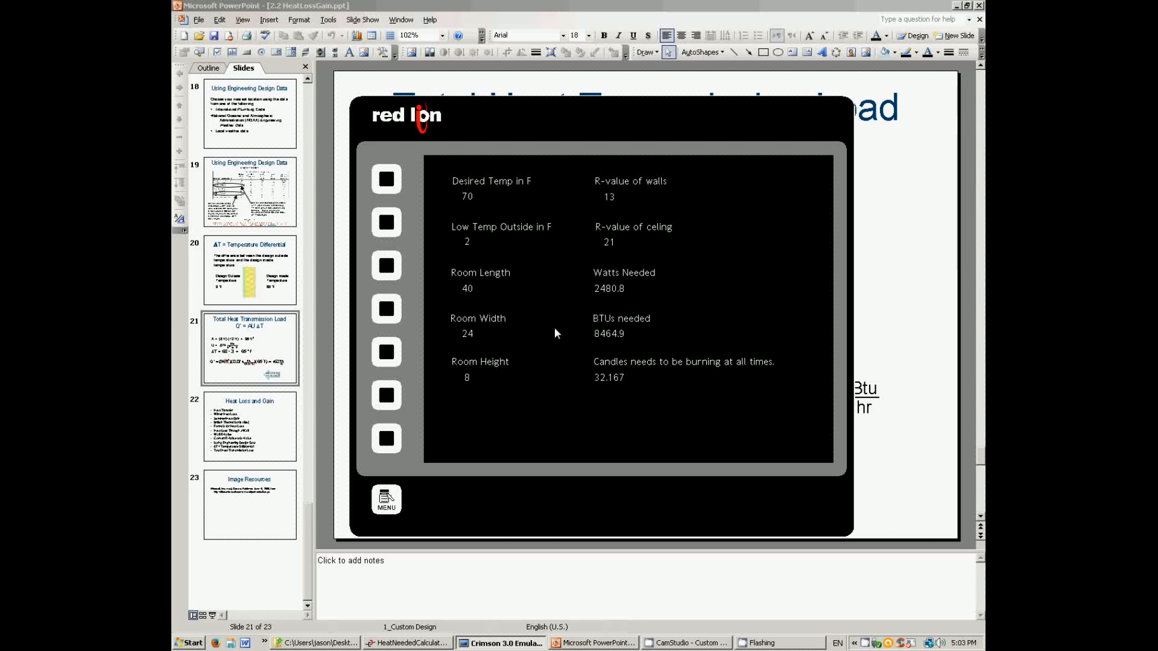
pyautogui.moveTo(632, 346)
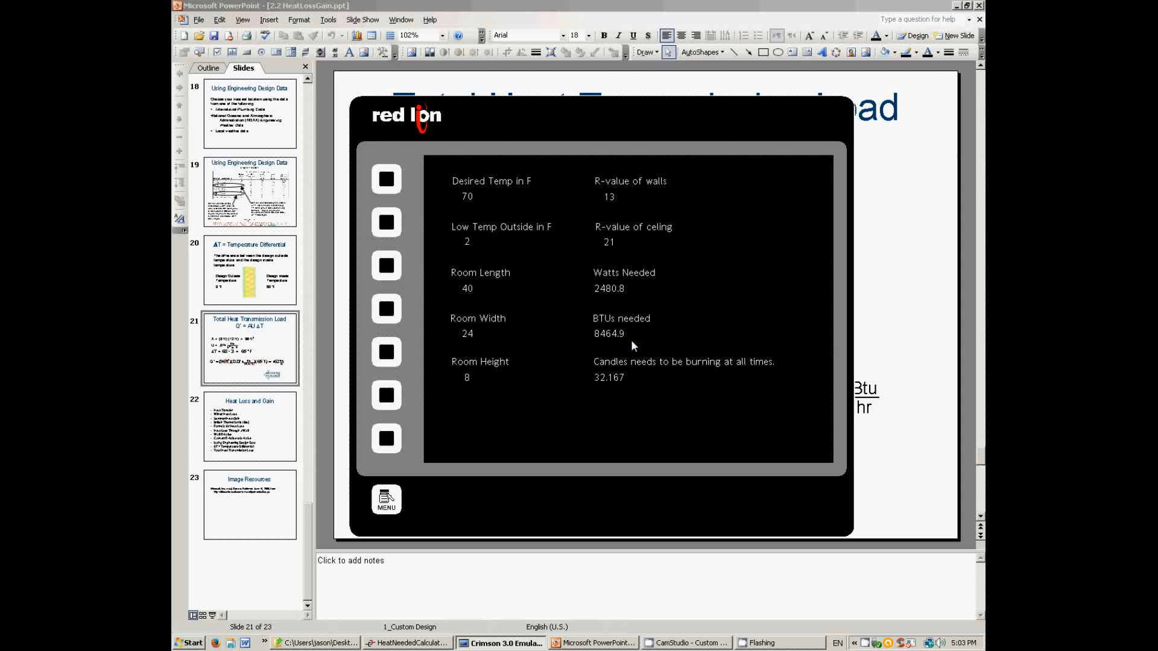
pyautogui.moveTo(636, 345)
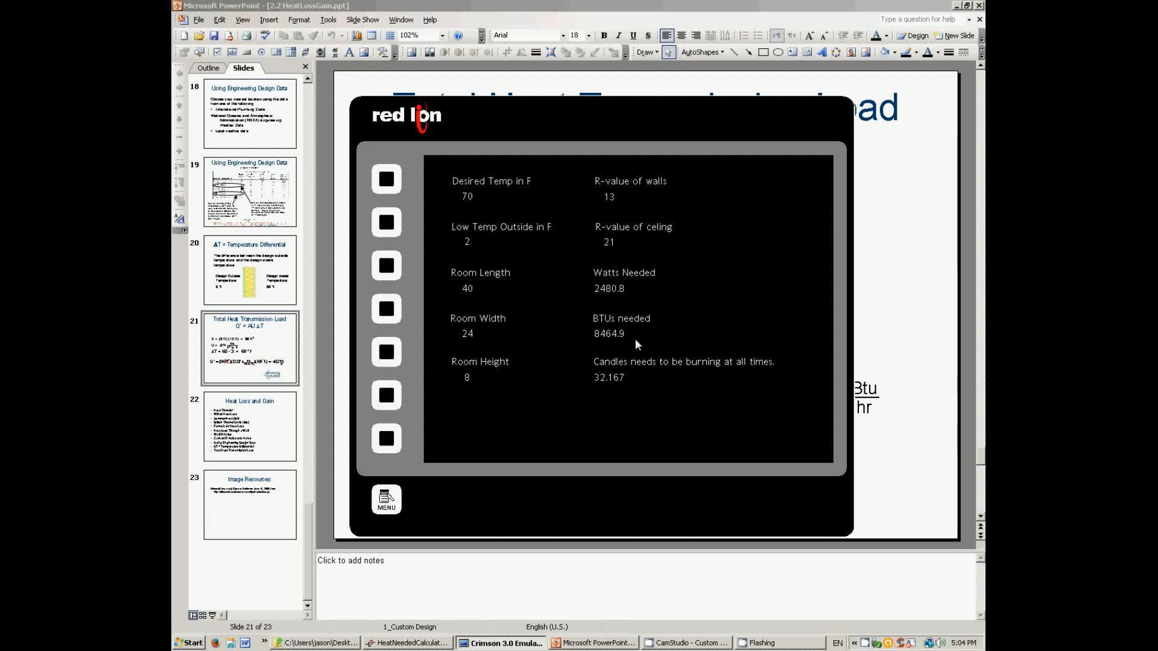
pyautogui.moveTo(542, 283)
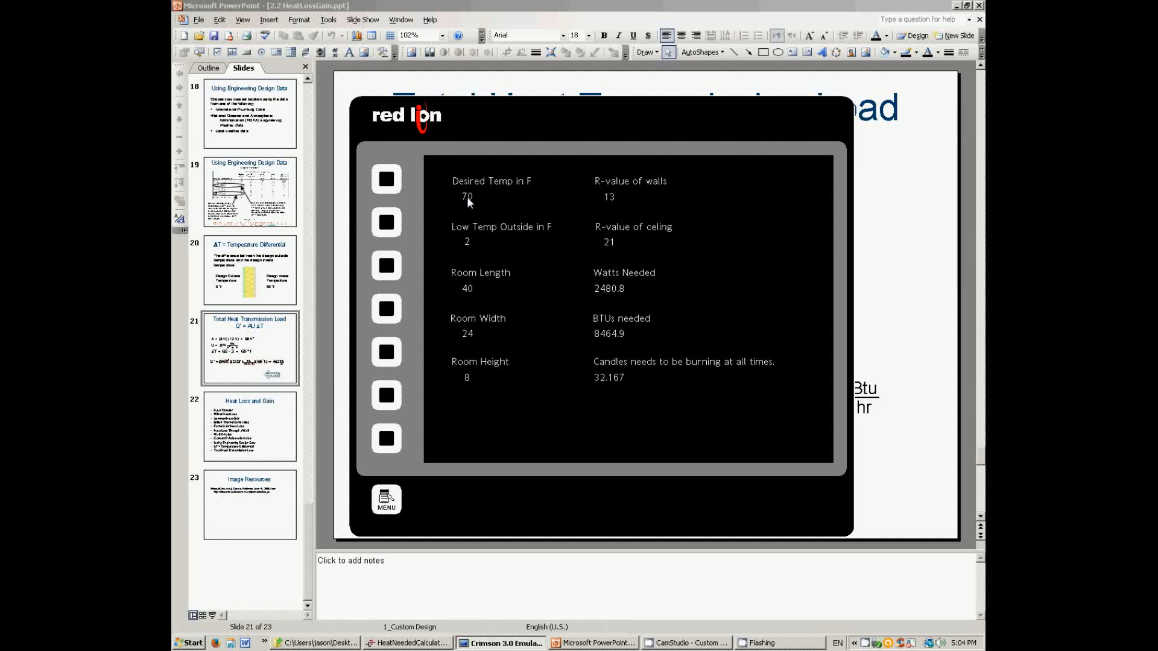
# Step: Change the low outside temperature to 90, making watts, BTUs and candles negative
pyautogui.click(466, 241)
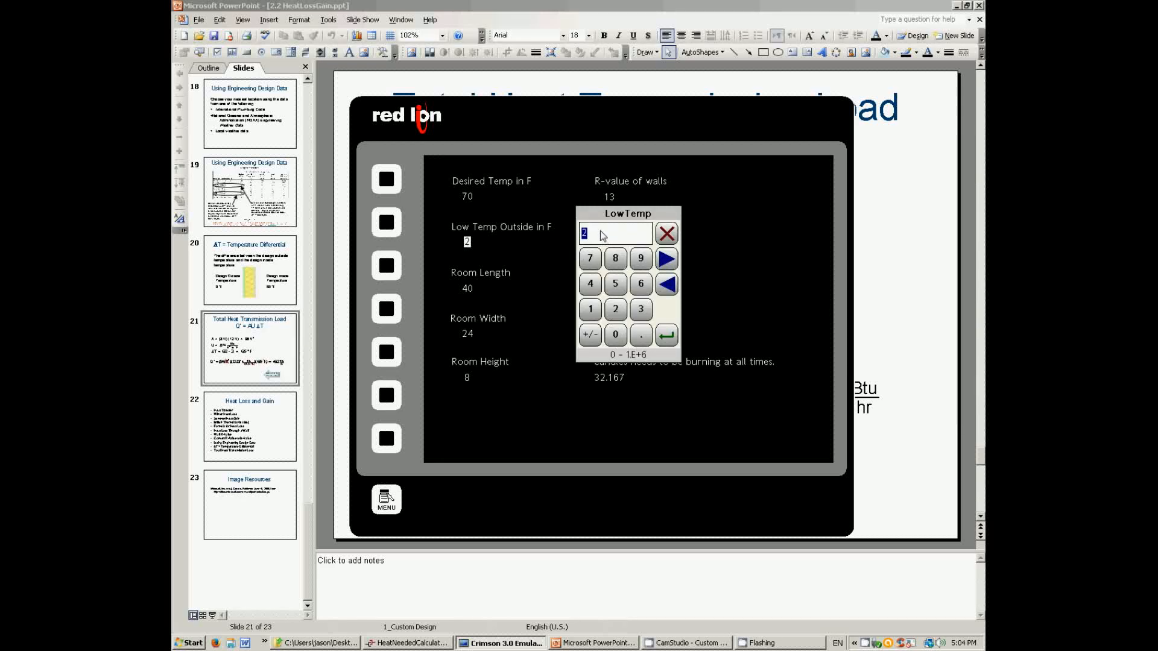
pyautogui.moveTo(475, 74)
pyautogui.write('90')
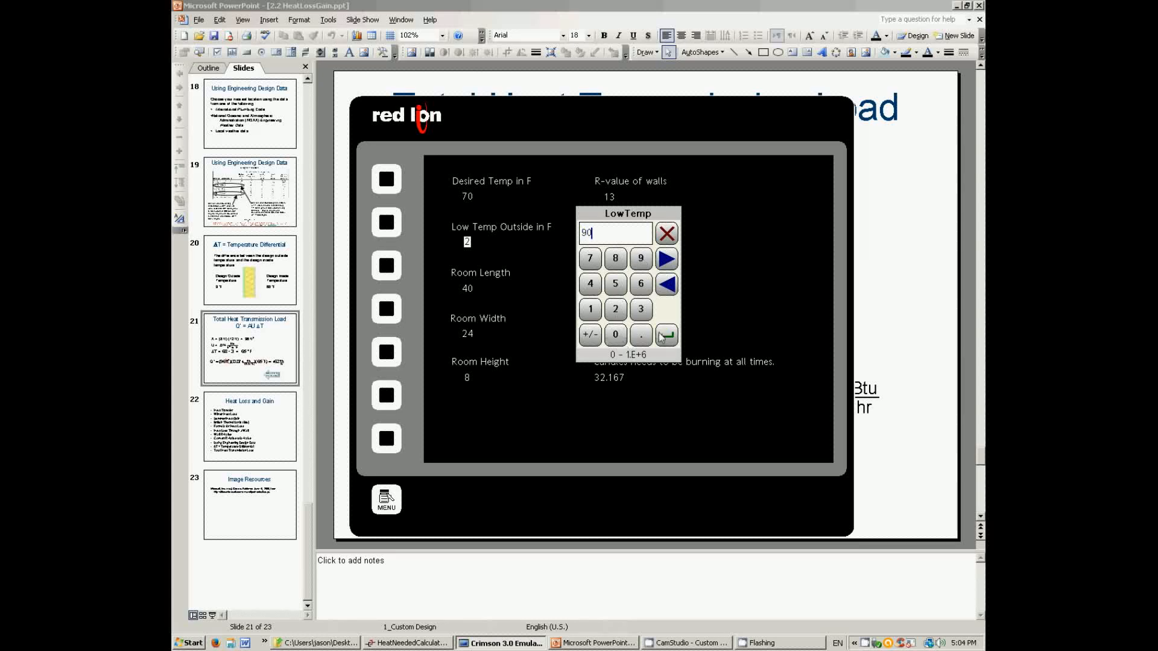
pyautogui.click(665, 334)
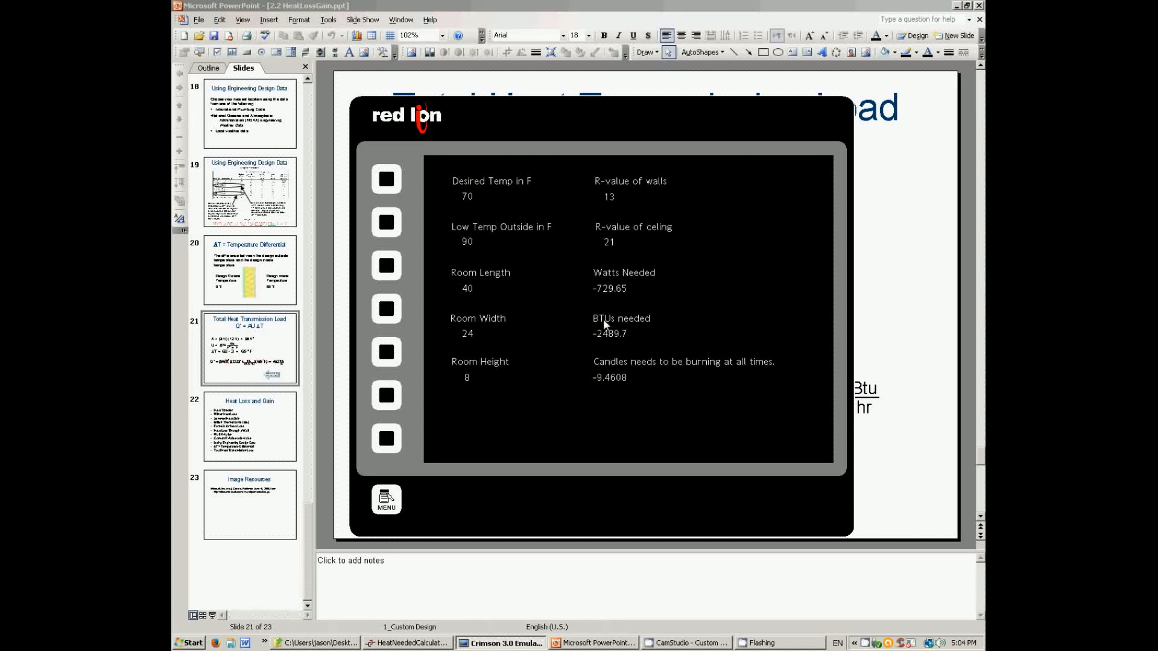